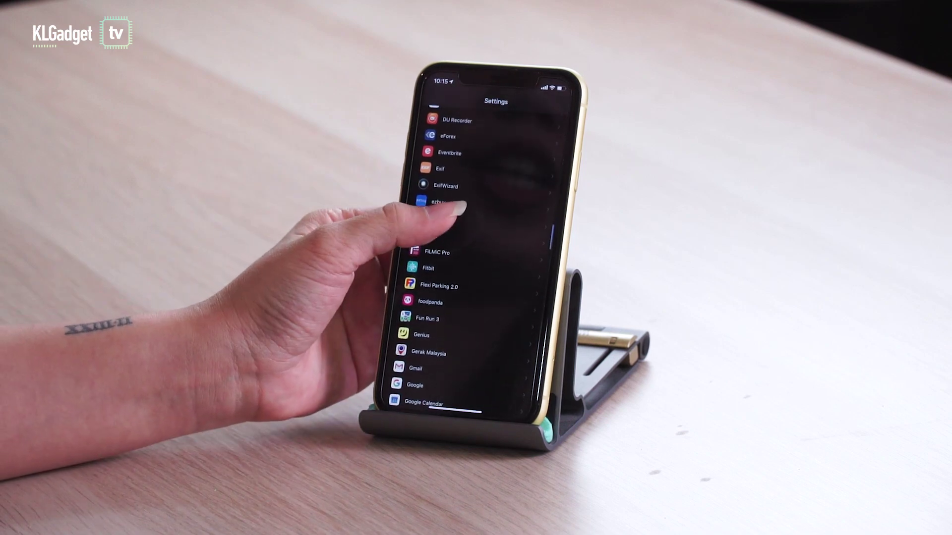
Open Facebook's permissions page in Settings, listing location, photos, microphone and camera access
left_click(444, 200)
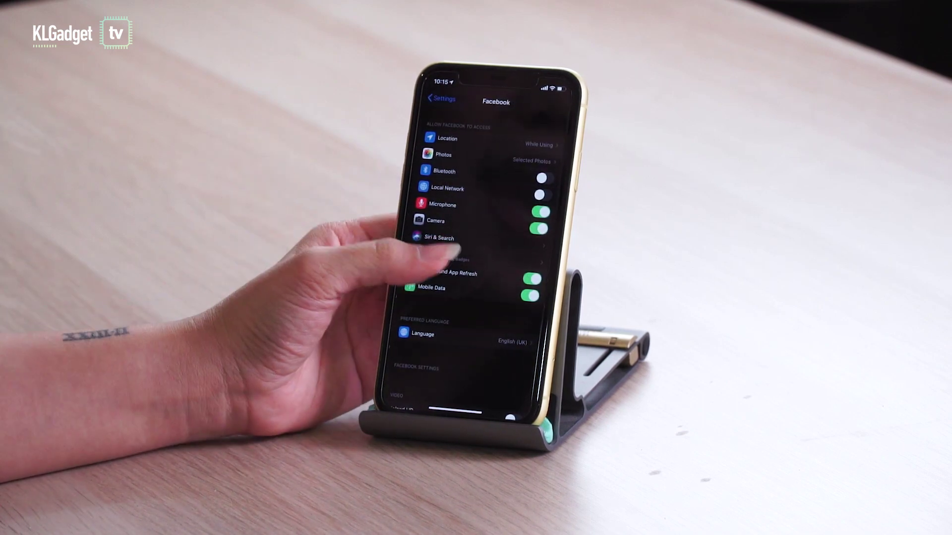